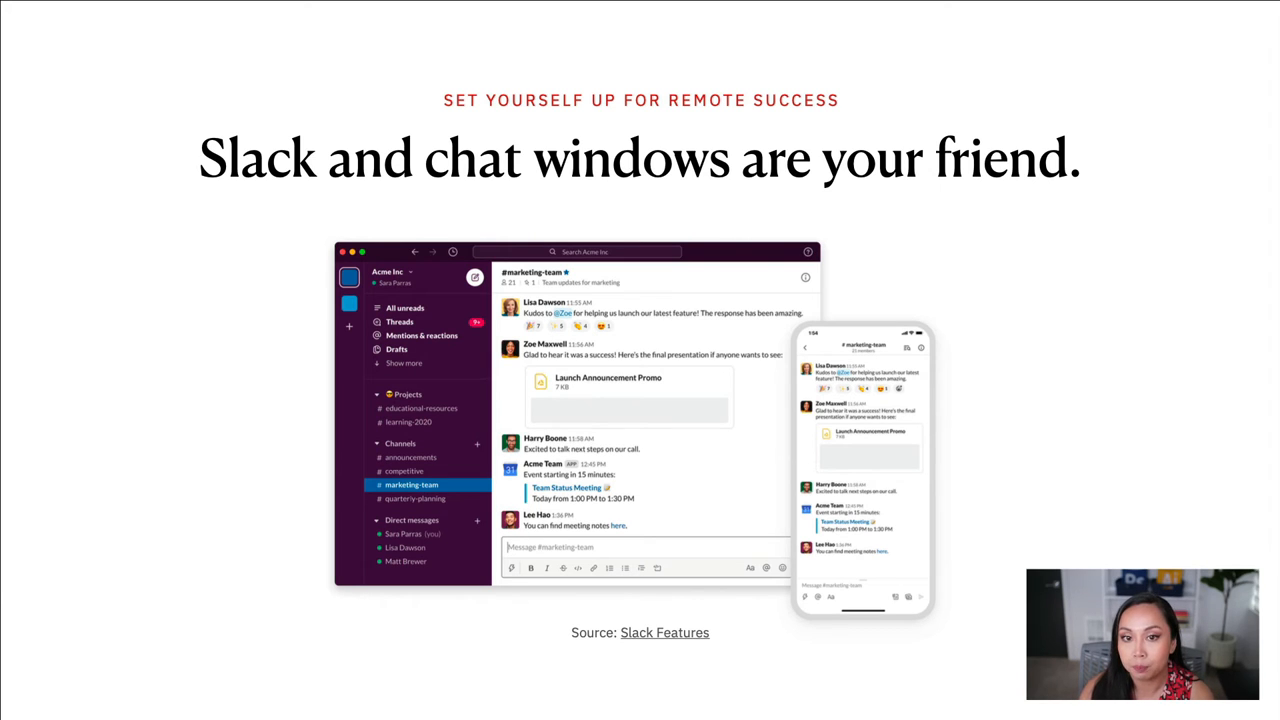
- Advance from the Slack chat-windows slide to the 'Grid views are also your friend' slide
key(Right)
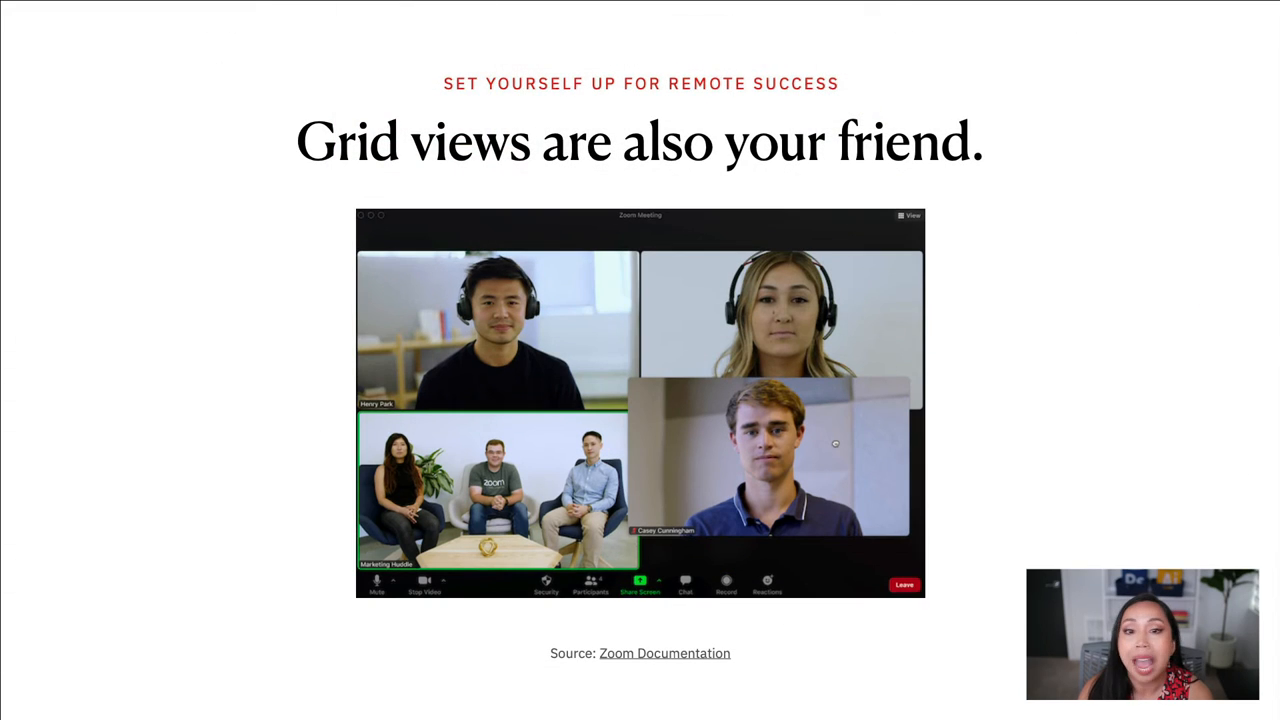